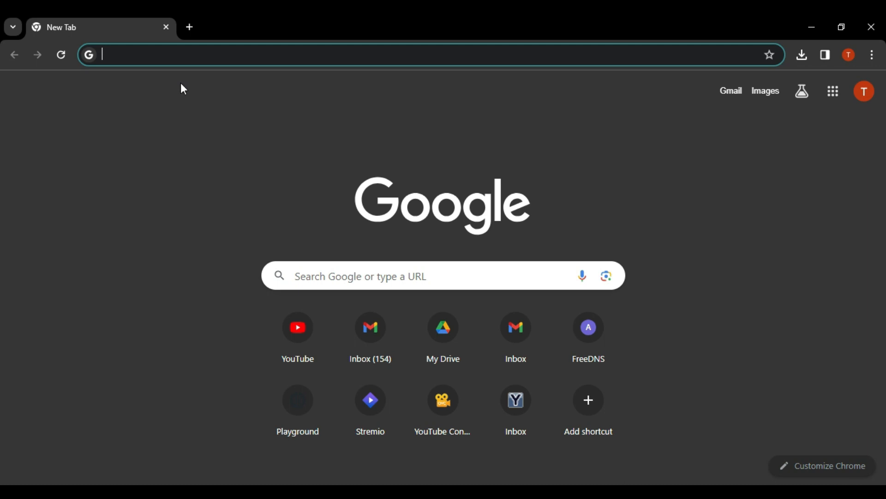
Step: Go to promocode.ac from the address bar to load its homepage
{"action": "type", "text": "promocode.ac"}
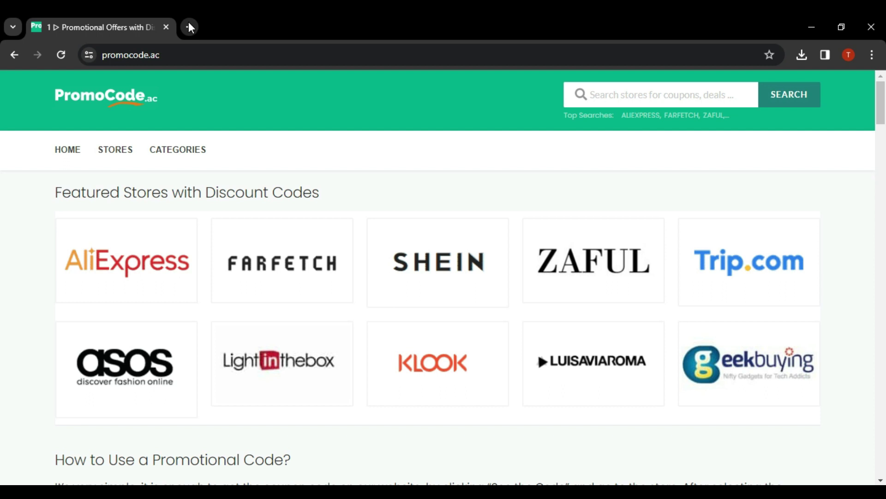
Step: From the Stores directory, scroll to the S section and choose StockX
{"action": "left_click", "coordinate": [114, 149]}
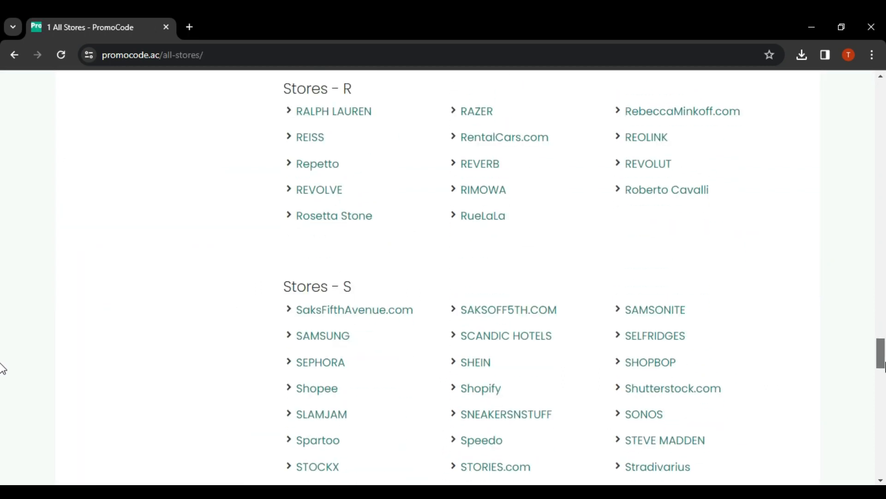
{"action": "scroll", "scroll_direction": "down", "scroll_amount": 3}
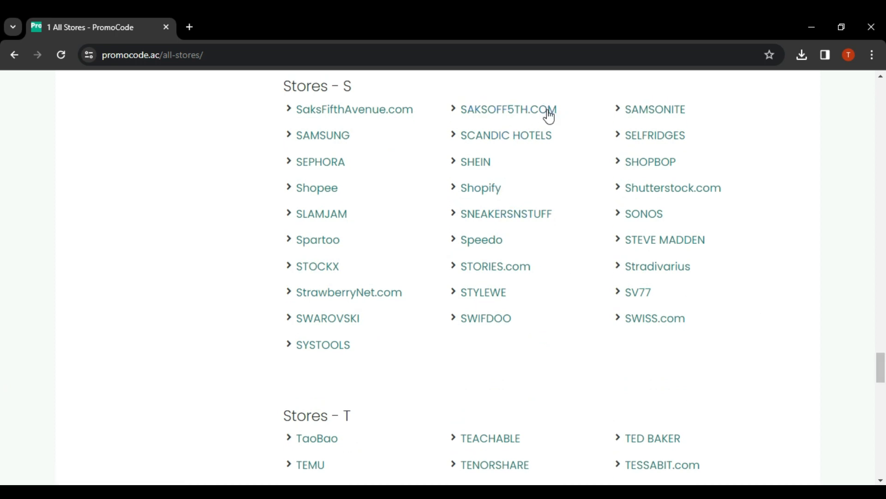
{"action": "mouse_move", "coordinate": [332, 273]}
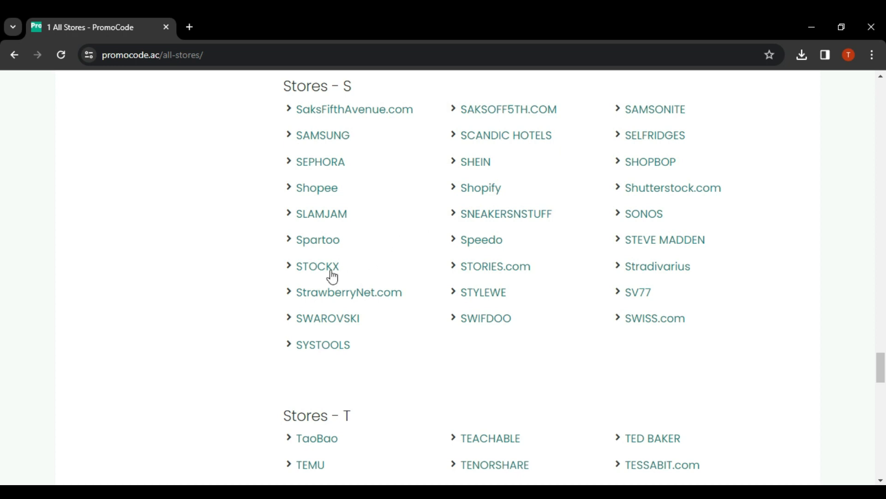
{"action": "left_click", "coordinate": [318, 266]}
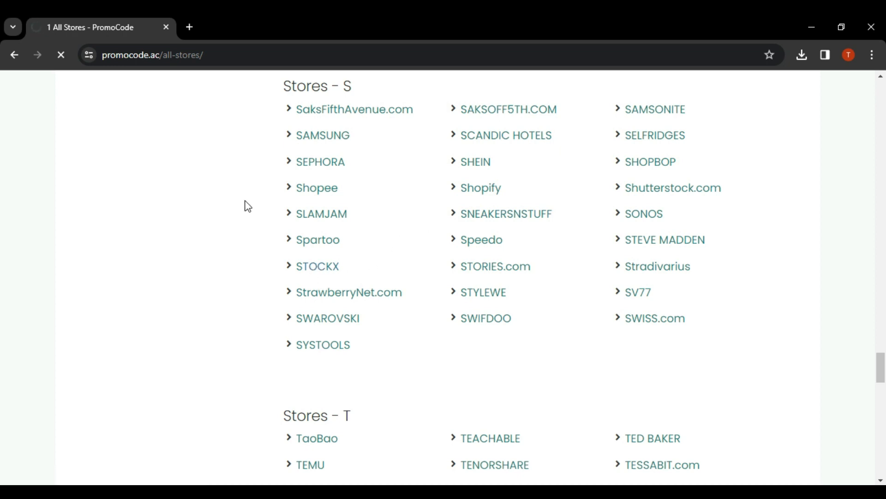
Step: Load the StockX coupon page and browse its listed offers
{"action": "left_click", "coordinate": [318, 266]}
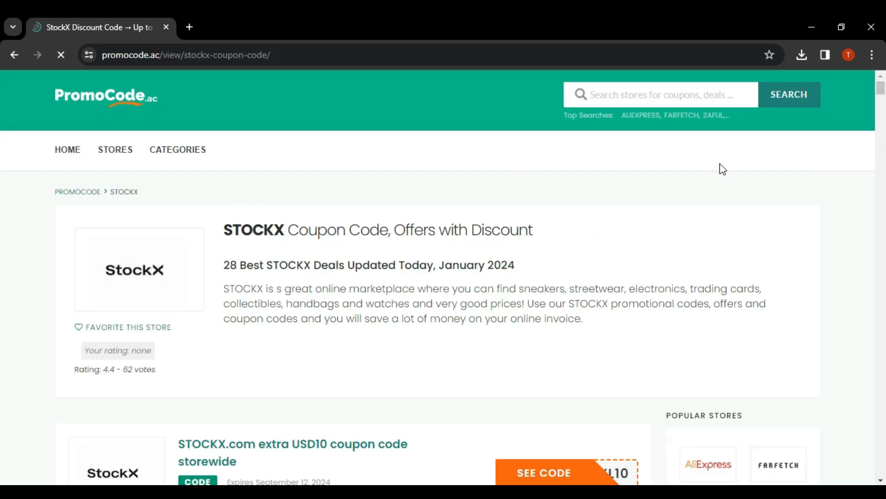
{"action": "scroll", "scroll_direction": "down", "scroll_amount": 3}
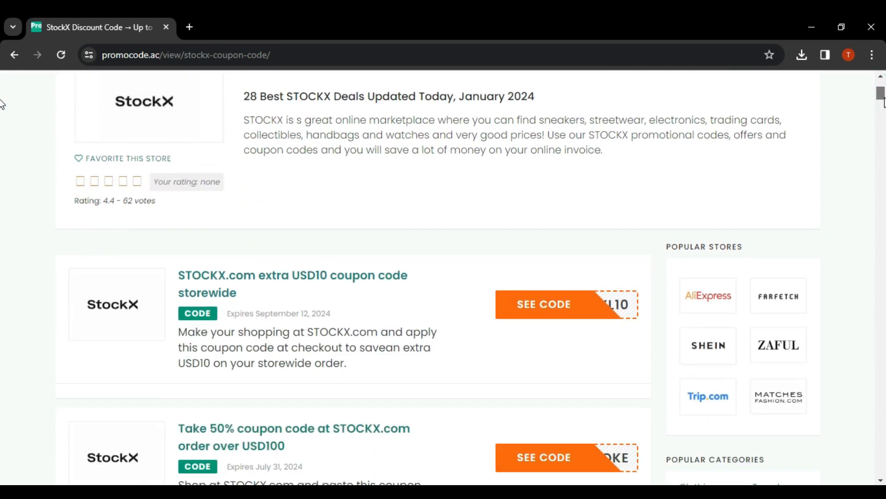
{"action": "scroll", "scroll_direction": "down", "scroll_amount": 3}
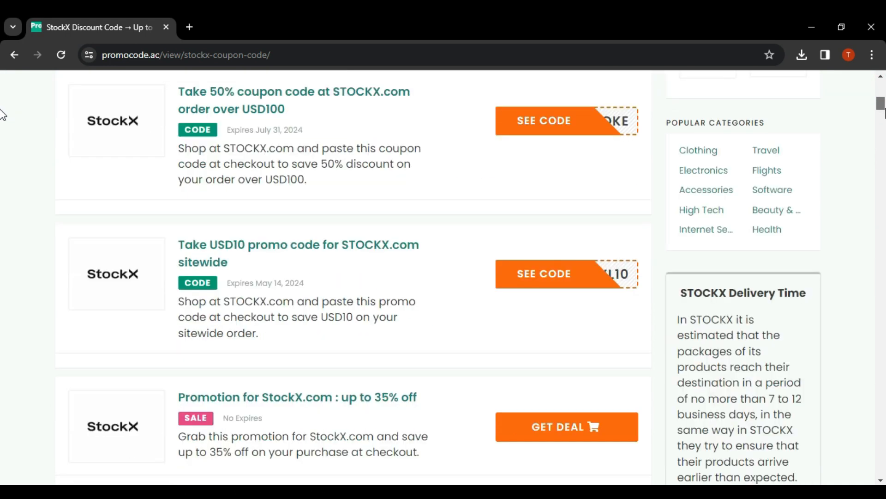
{"action": "scroll", "scroll_direction": "up", "scroll_amount": 3}
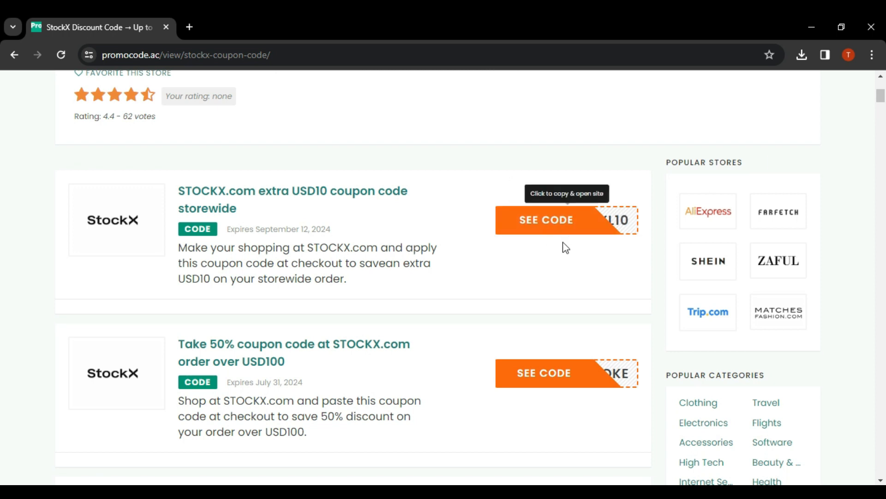
{"action": "mouse_move", "coordinate": [563, 229]}
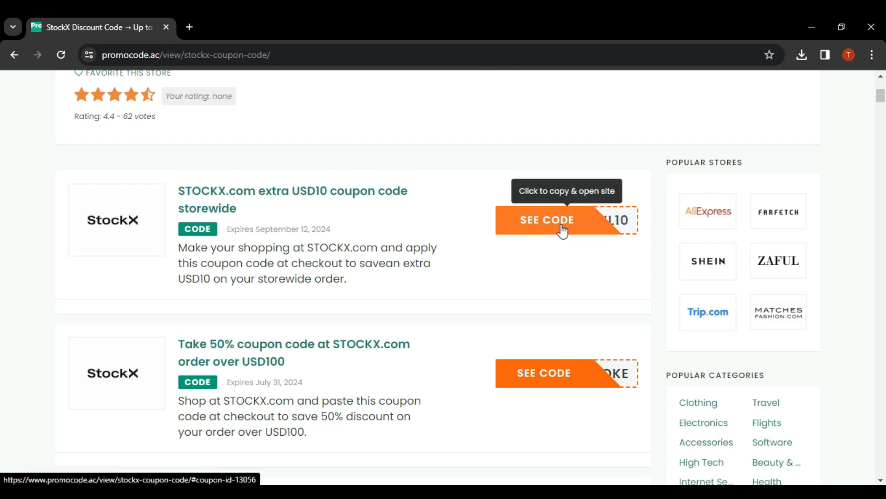
Step: Reveal the extra USD10 storewide code KDAXL10 in the See Code popup
{"action": "left_click", "coordinate": [557, 227]}
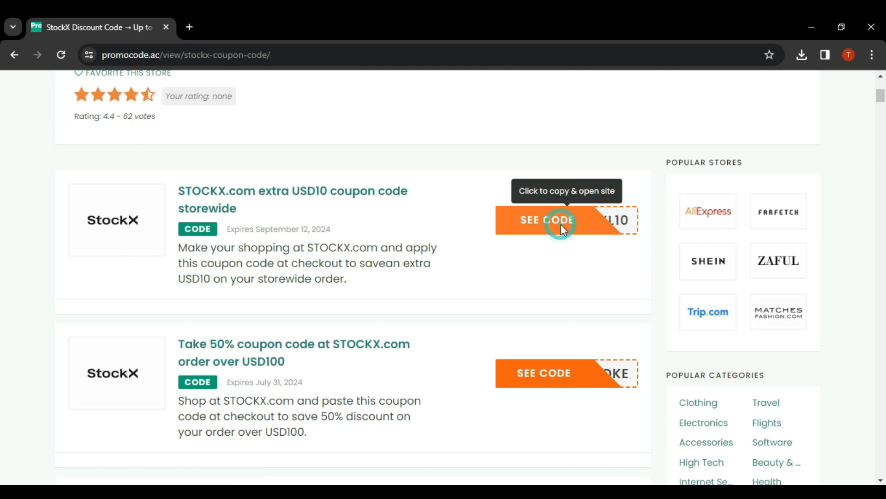
{"action": "left_click", "coordinate": [560, 220]}
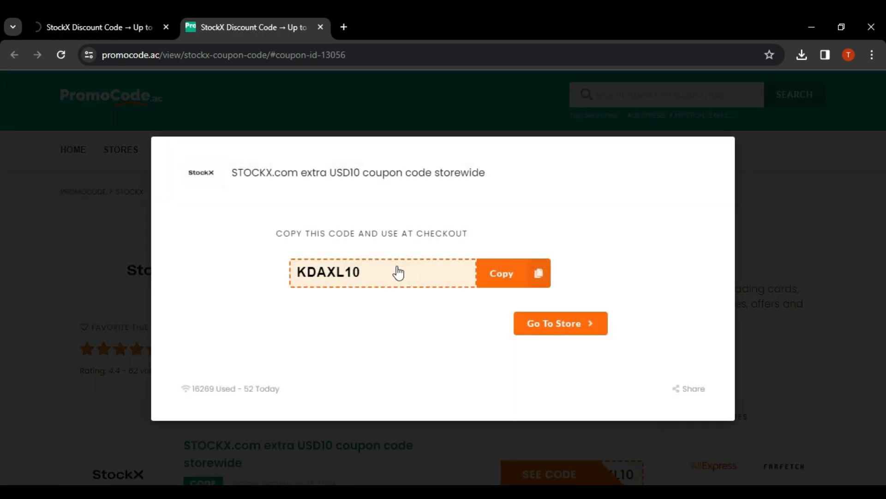